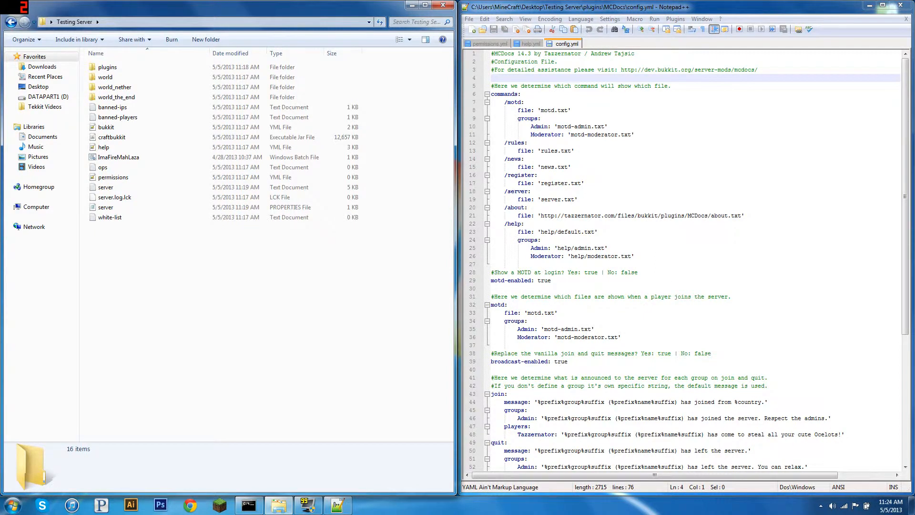
- Navigate into plugins > MCDocs and right-click config to edit it in Notepad++
{"action": "left_click", "coordinate": [106, 76]}
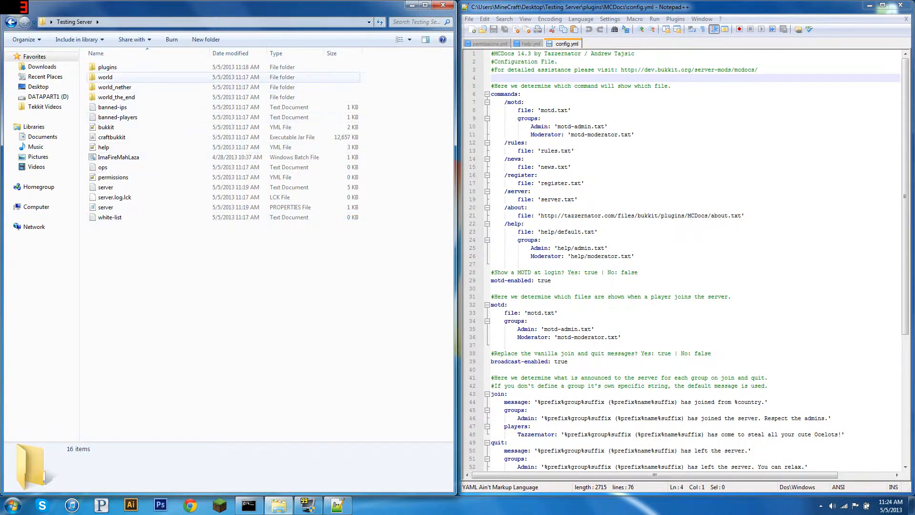
{"action": "double_click", "coordinate": [107, 66]}
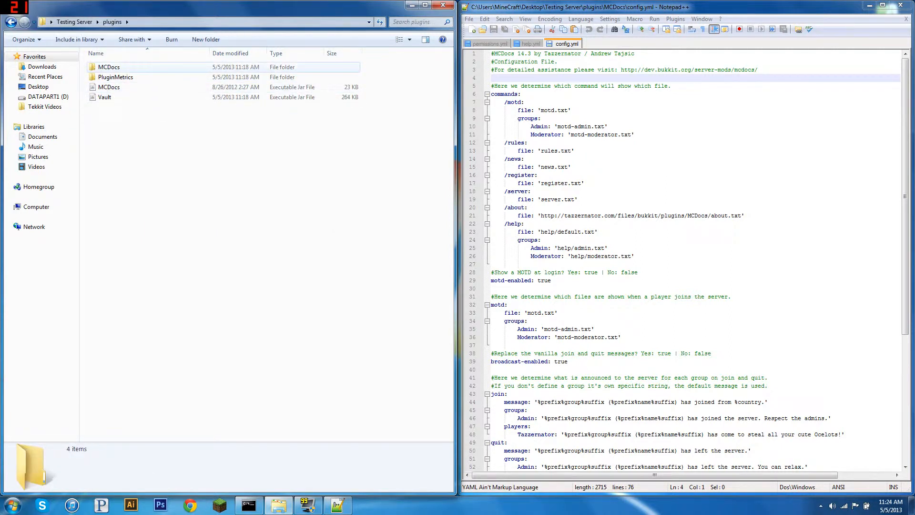
{"action": "double_click", "coordinate": [109, 67]}
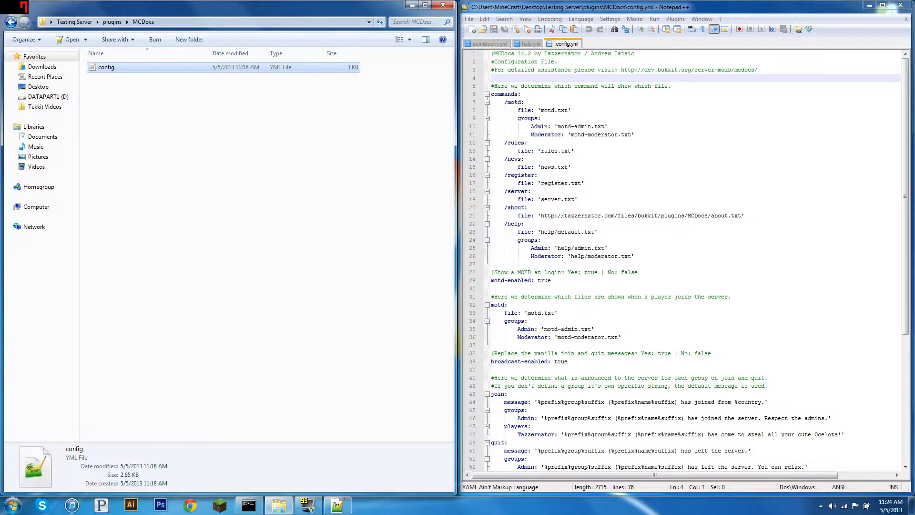
{"action": "right_click", "coordinate": [107, 67]}
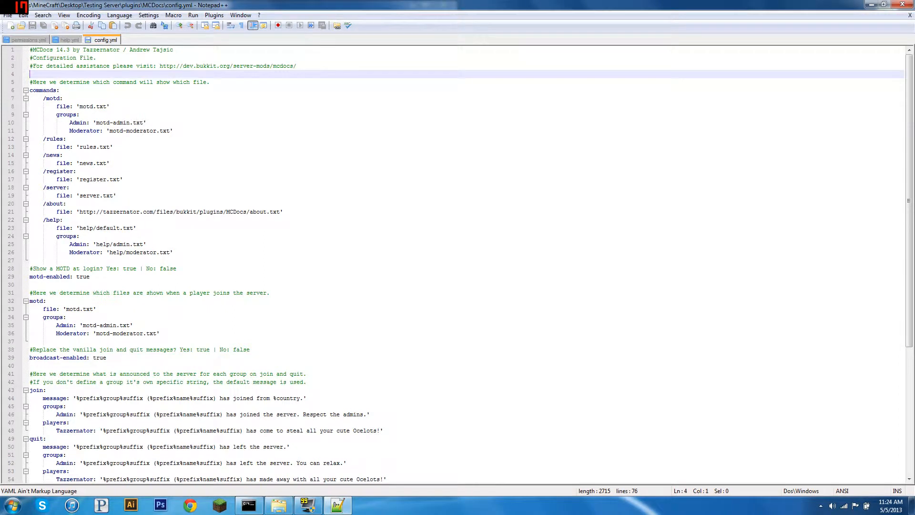
- Replace the command entries with a single /information command pointing to 'information.txt'
{"action": "double_click", "coordinate": [52, 98]}
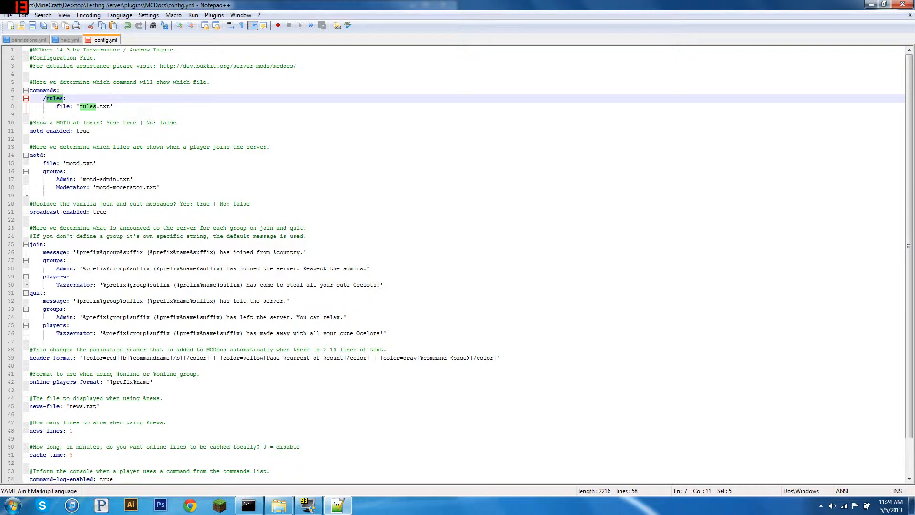
{"action": "type", "text": "information:"}
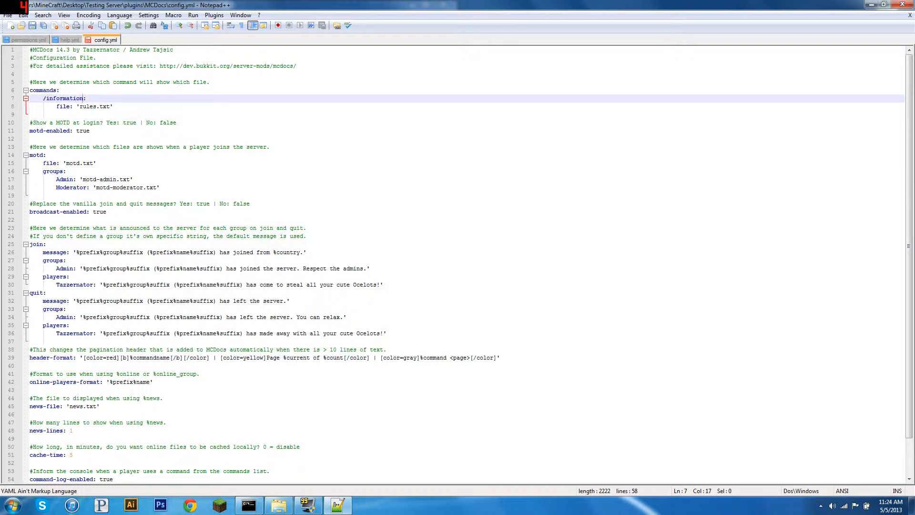
{"action": "double_click", "coordinate": [87, 107]}
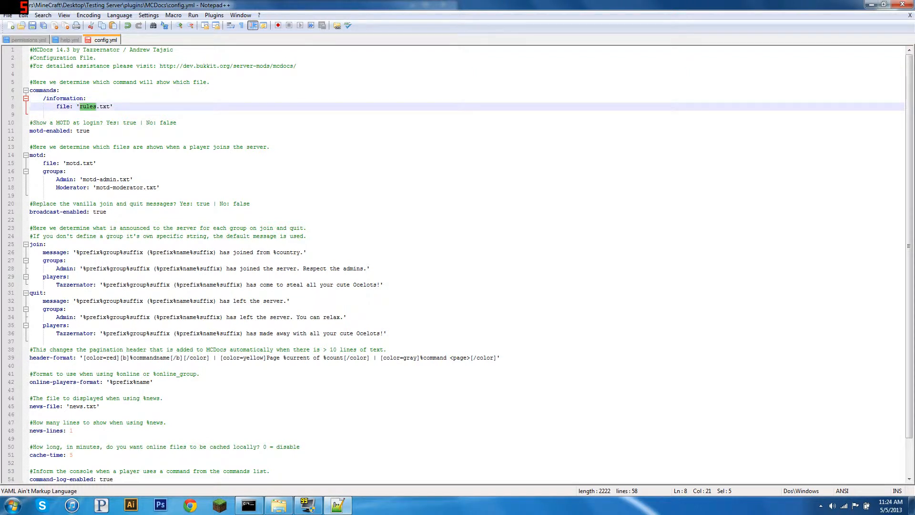
{"action": "type", "text": "informt"}
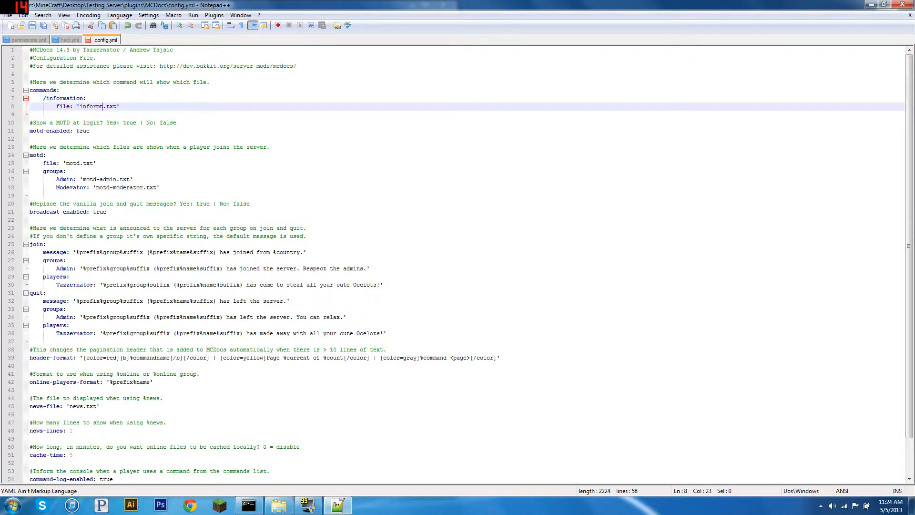
{"action": "type", "text": "ation"}
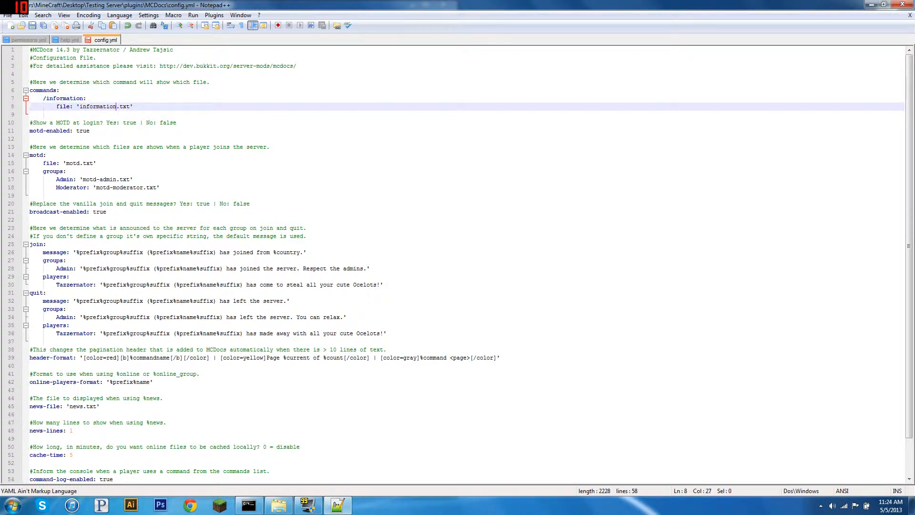
{"action": "double_click", "coordinate": [64, 98]}
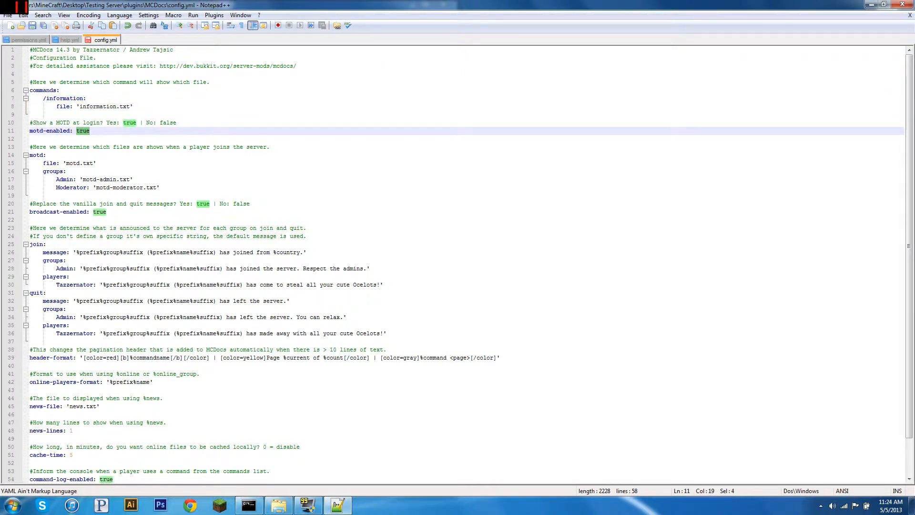
{"action": "type", "text": "false"}
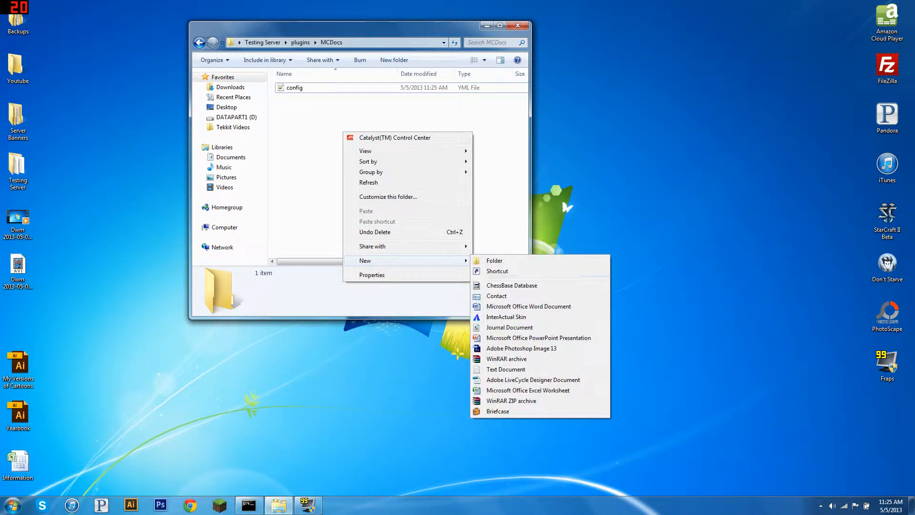
- Create a new text document named information in MCDocs, check config, and reopen the folder
{"action": "left_click", "coordinate": [505, 369]}
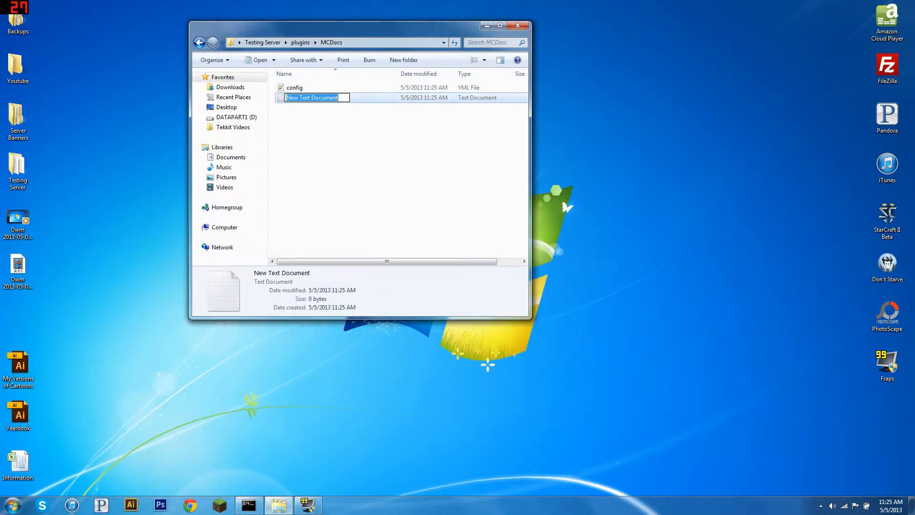
{"action": "type", "text": "information"}
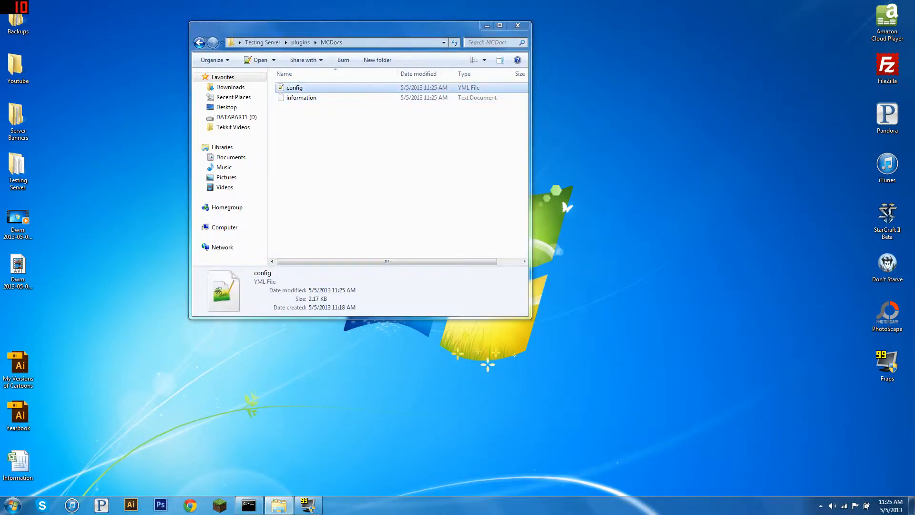
{"action": "double_click", "coordinate": [294, 88]}
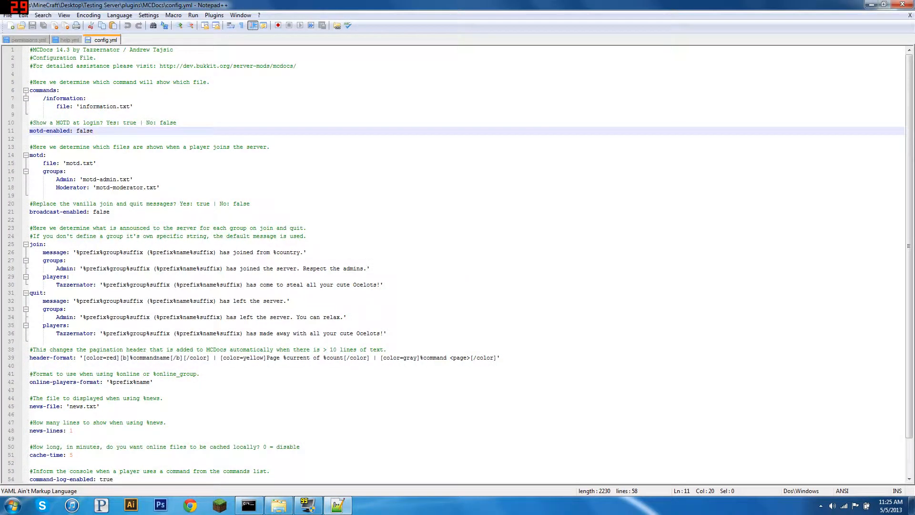
{"action": "left_click", "coordinate": [277, 504]}
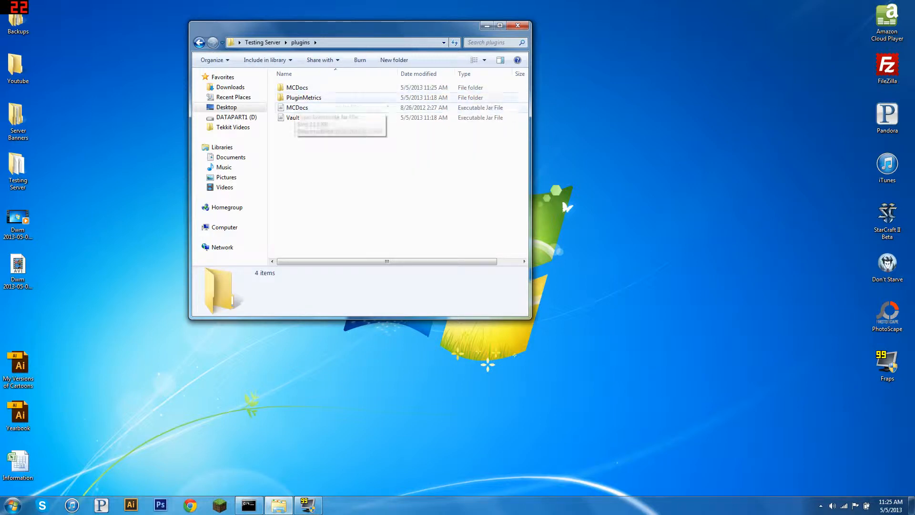
{"action": "double_click", "coordinate": [291, 97]}
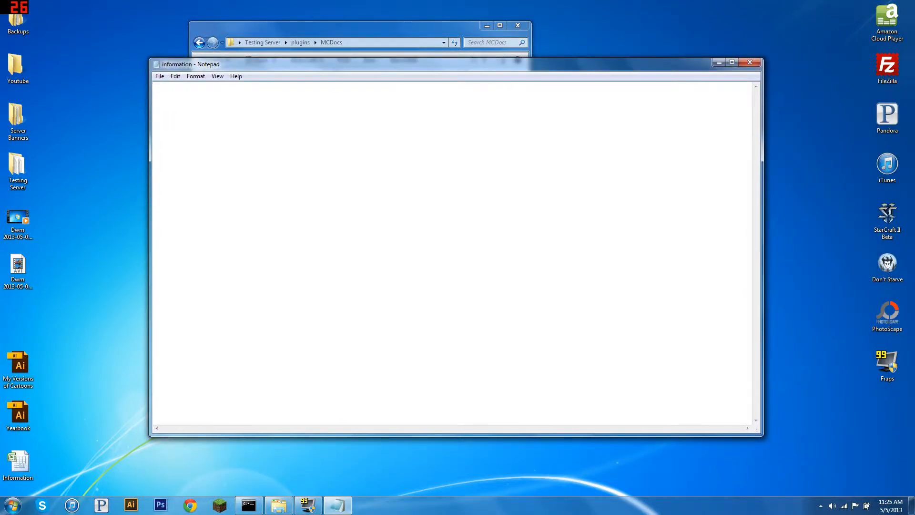
- Type a draft greeting 'Hi I am Nate.' into the information file
{"action": "type", "text": "Hi"}
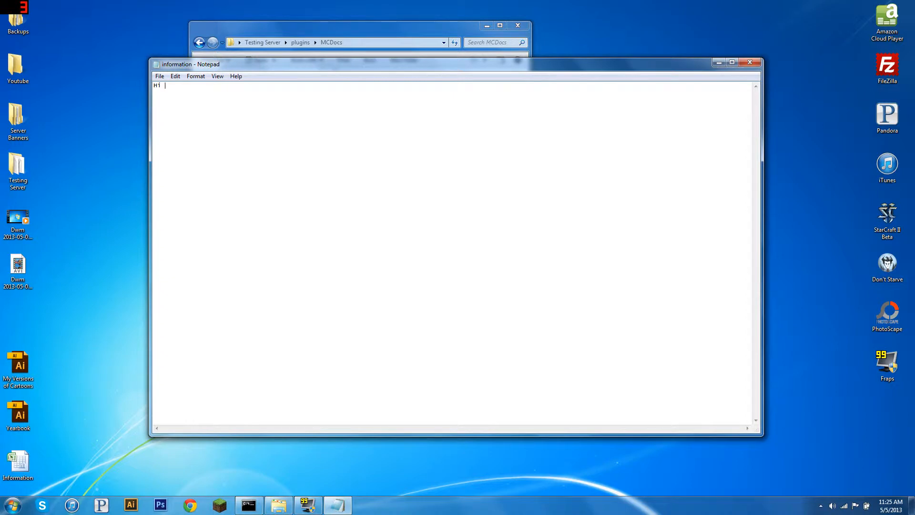
{"action": "type", "text": "I am na"}
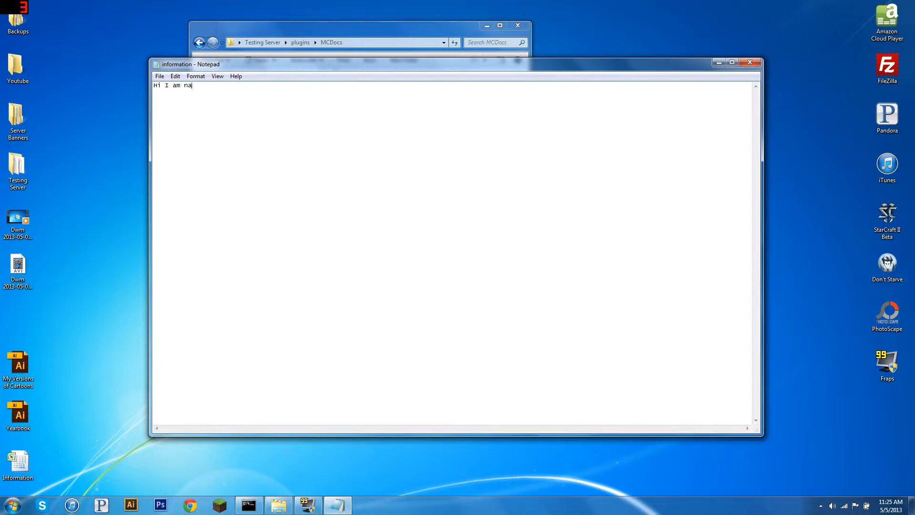
{"action": "key", "text": "backspace"}
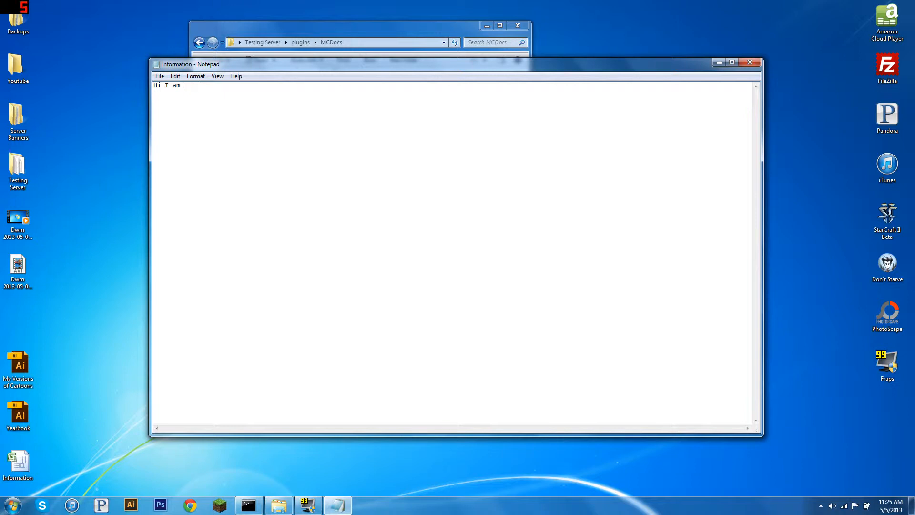
{"action": "type", "text": "Nate."}
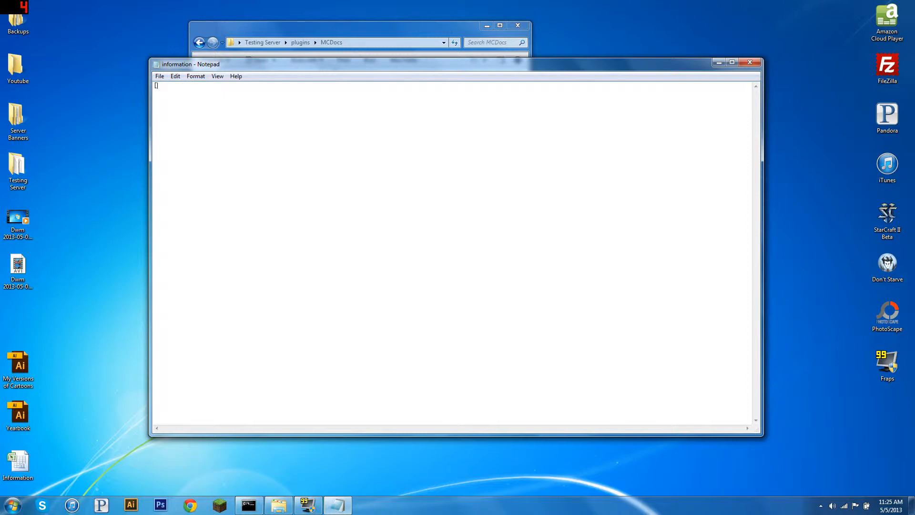
- Write a red color-tagged 'Hi' greeting, replacing the name with the %name placeholder
{"action": "type", "text": "color="}
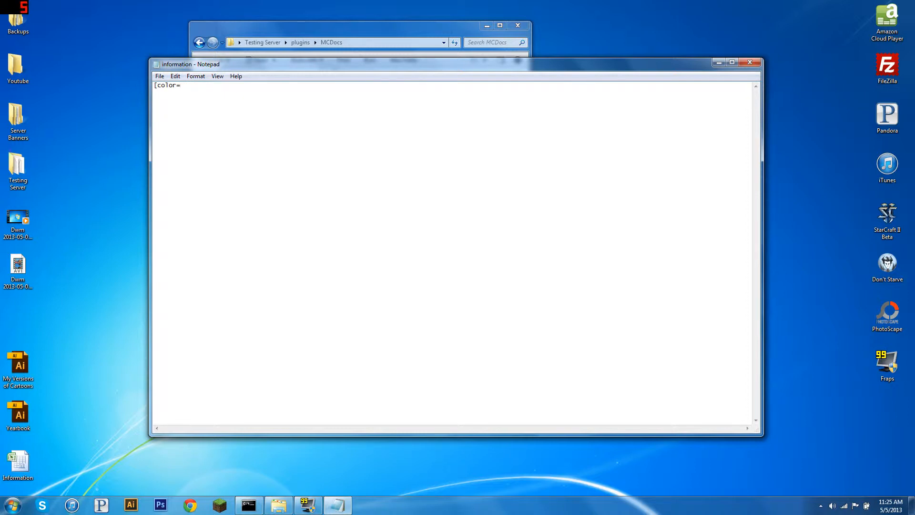
{"action": "type", "text": "red]]"}
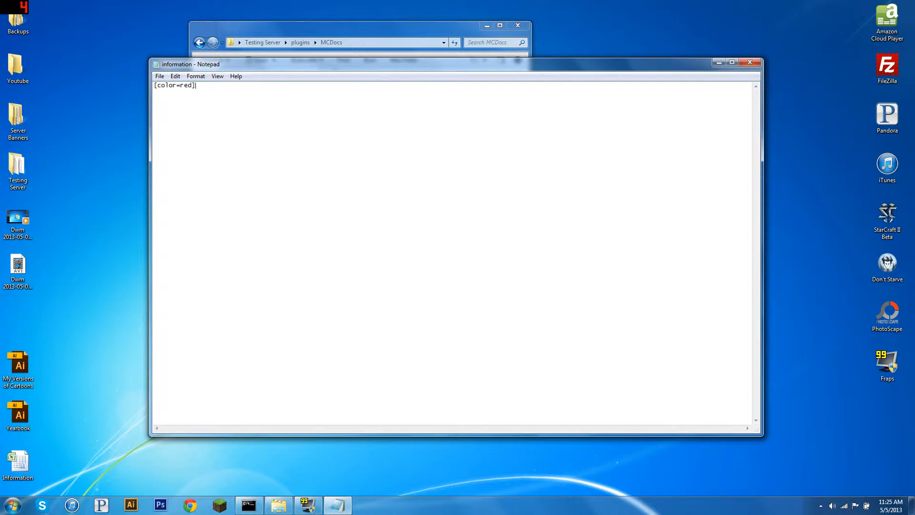
{"action": "type", "text": "Hi Nate["}
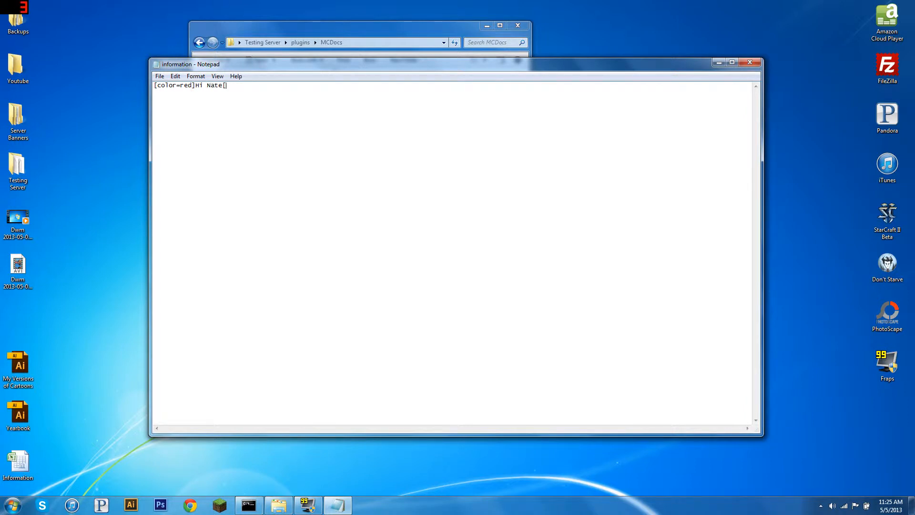
{"action": "type", "text": ".col"}
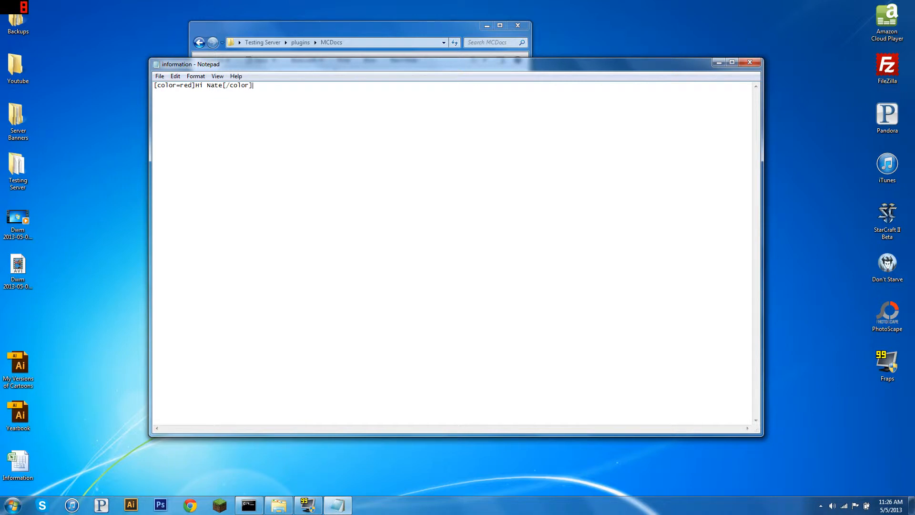
{"action": "key", "text": "BackSpace"}
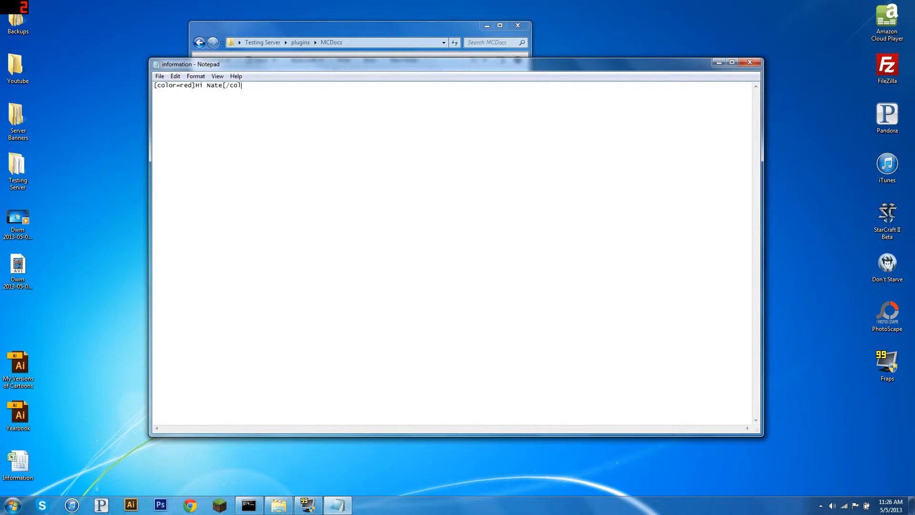
{"action": "key", "text": "BackSpace"}
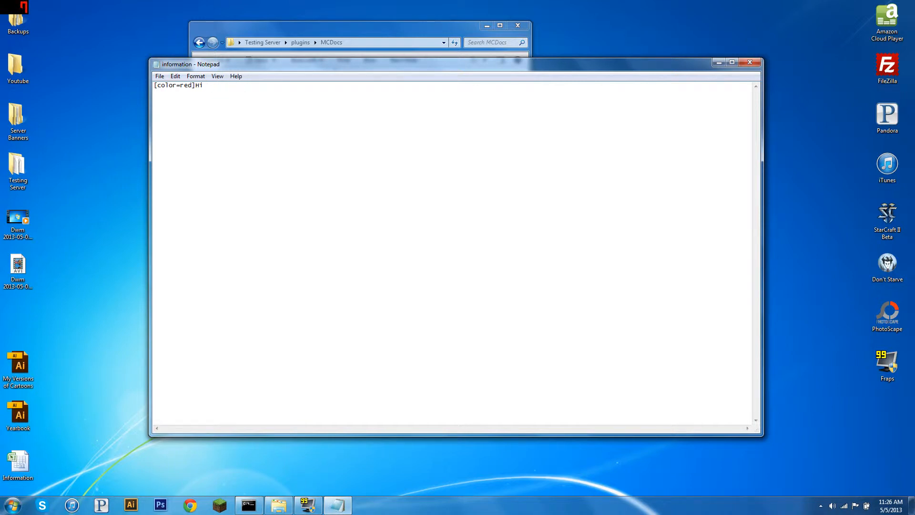
{"action": "type", "text": "%name"}
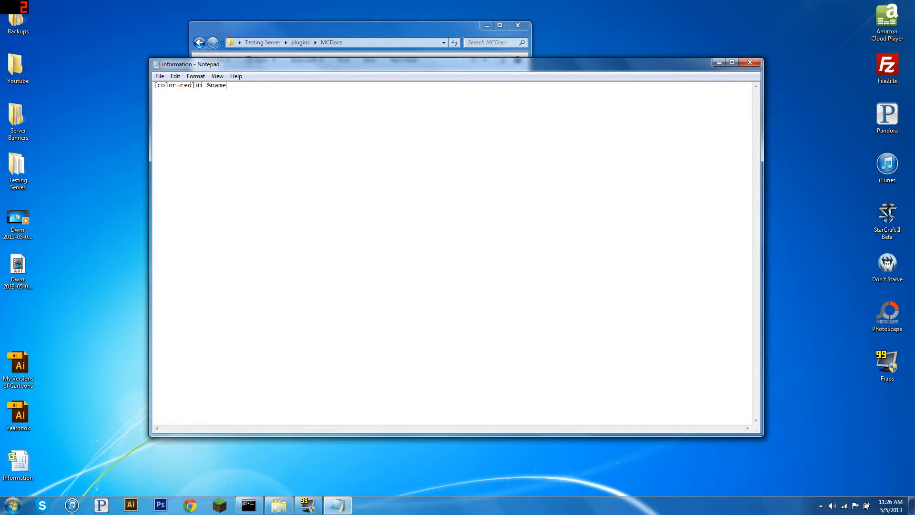
{"action": "double_click", "coordinate": [216, 85]}
{"action": "type", "text": "[co"}
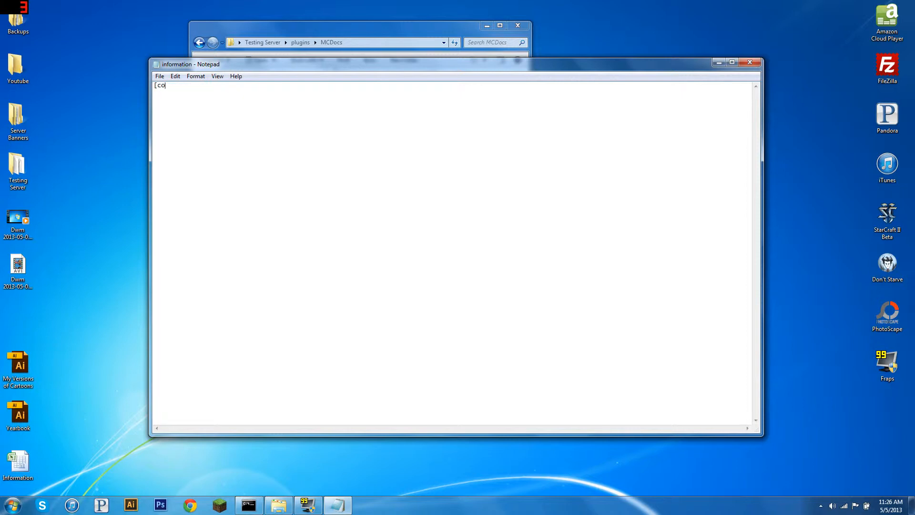
- Type the red line '[color=red]Here is the server info.[/color]'
{"action": "type", "text": "lor=r"}
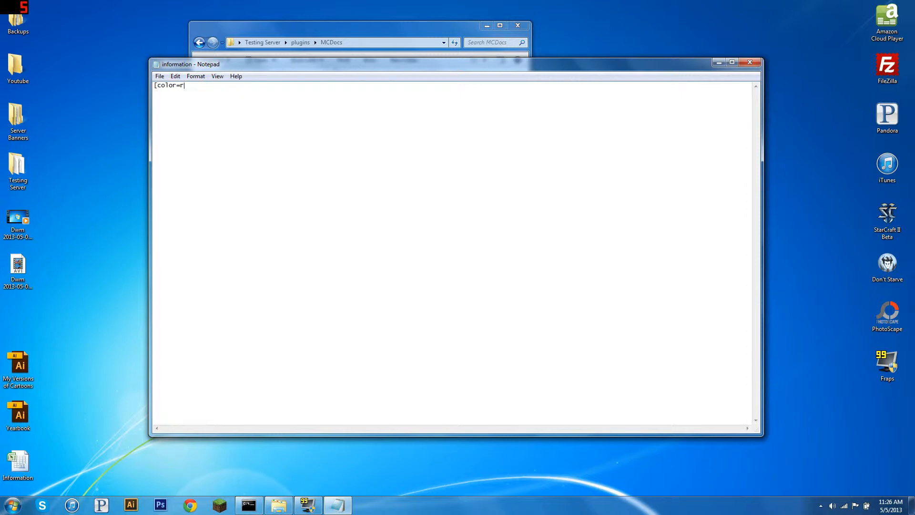
{"action": "type", "text": "ed]"}
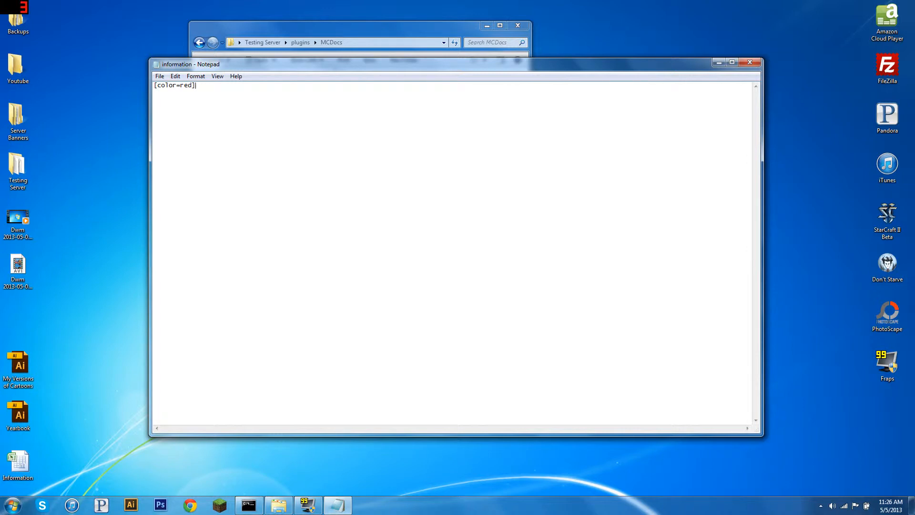
{"action": "type", "text": "Here is th"}
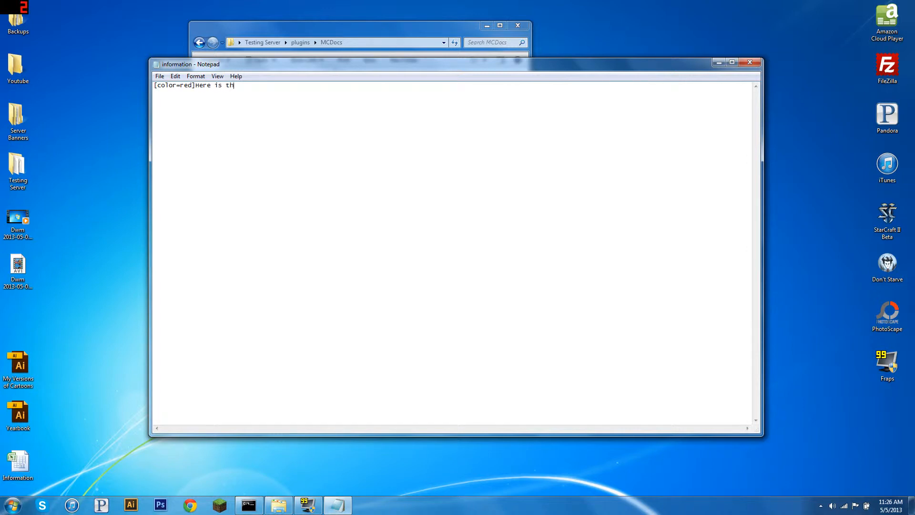
{"action": "type", "text": "e server info."}
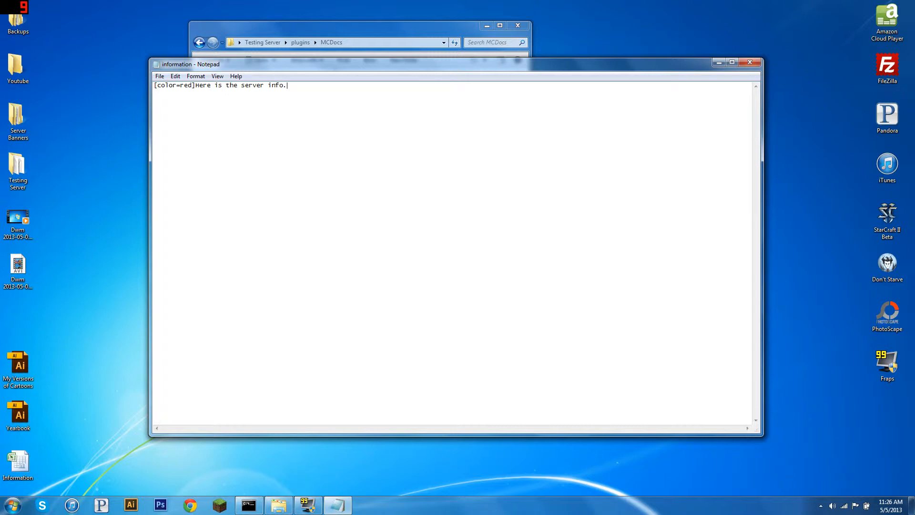
{"action": "type", "text": "[/color]"}
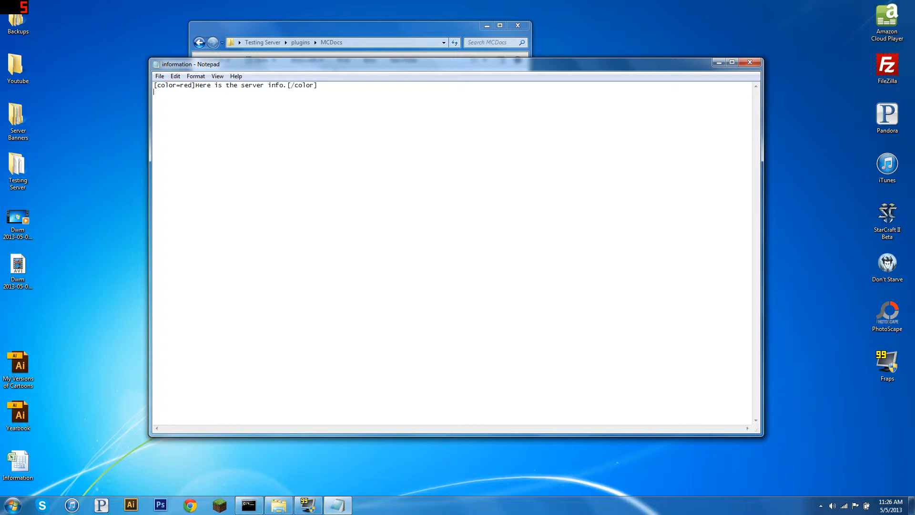
- Add the blue line 'This is a fun server, that is all %name' with closing color tag
{"action": "type", "text": "[color]"}
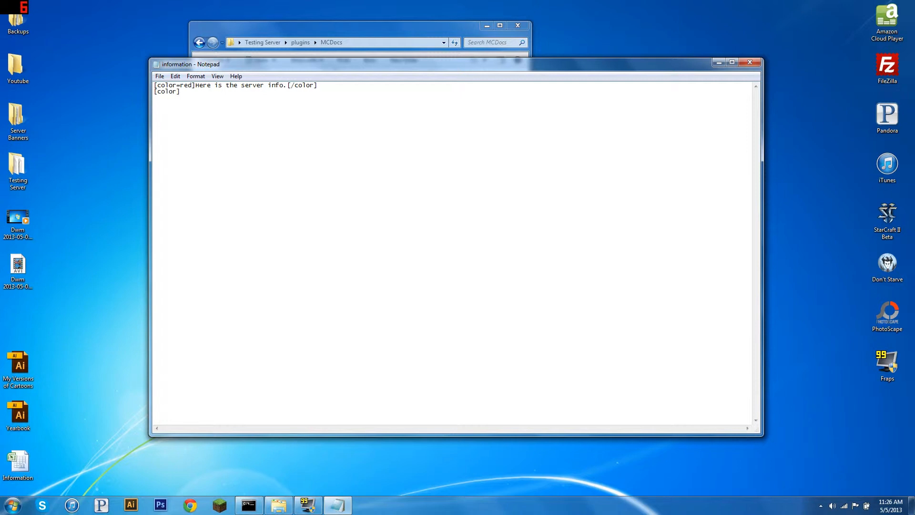
{"action": "type", "text": "n"}
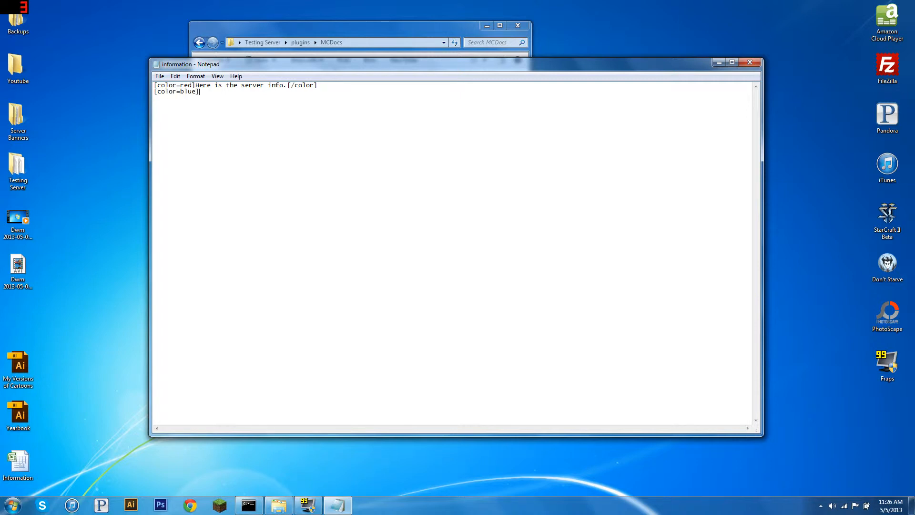
{"action": "type", "text": "This is a"}
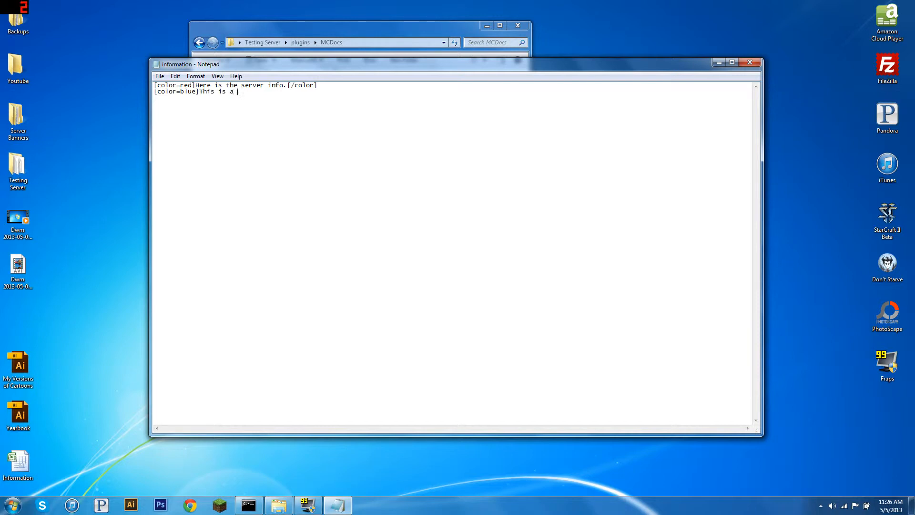
{"action": "type", "text": "fun server, that"}
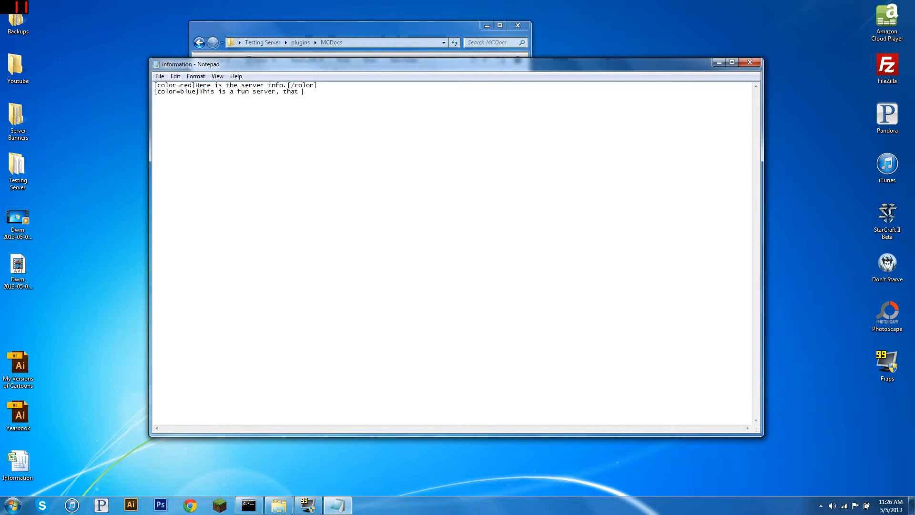
{"action": "type", "text": "is all"}
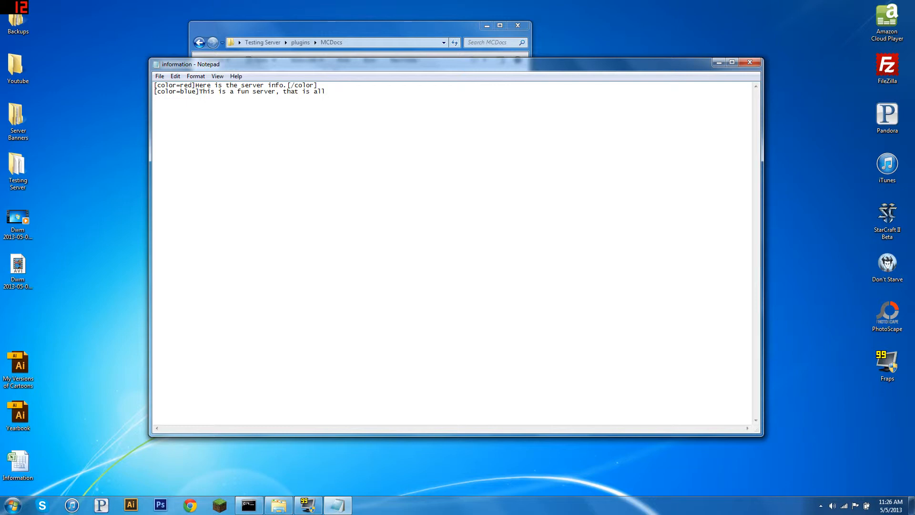
{"action": "type", "text": "%name"}
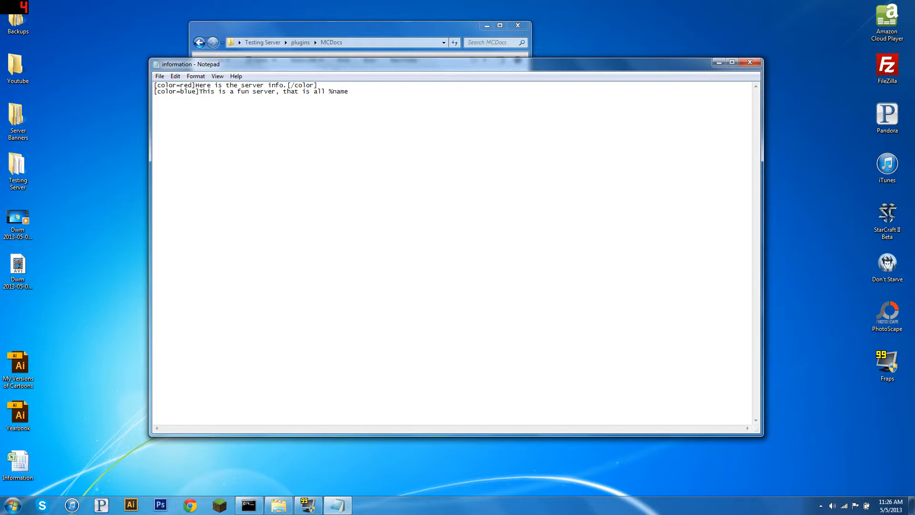
{"action": "type", "text": "[/co"}
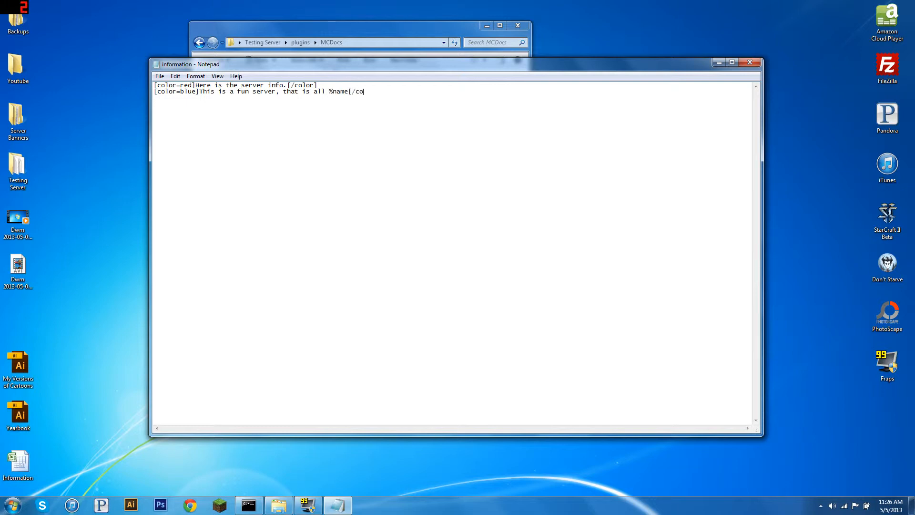
{"action": "type", "text": "lor]"}
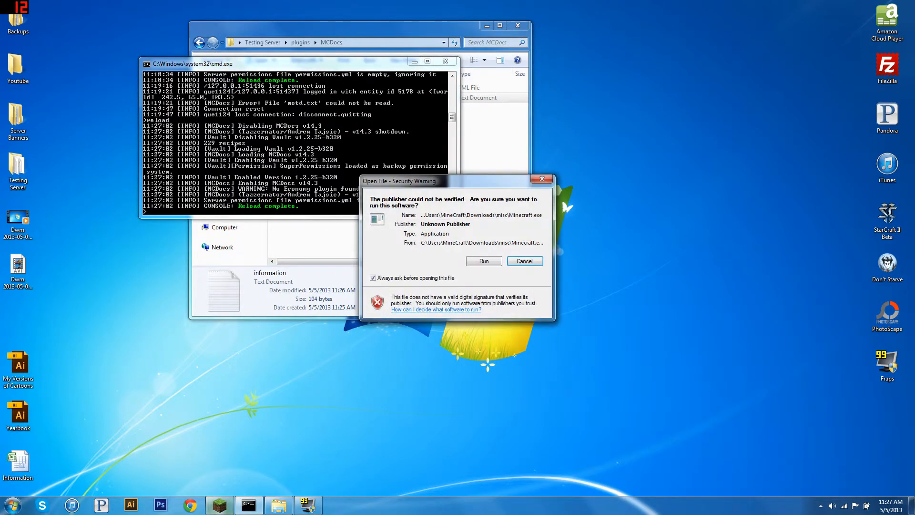
- Accept the security warning by choosing Run
{"action": "left_click", "coordinate": [523, 261]}
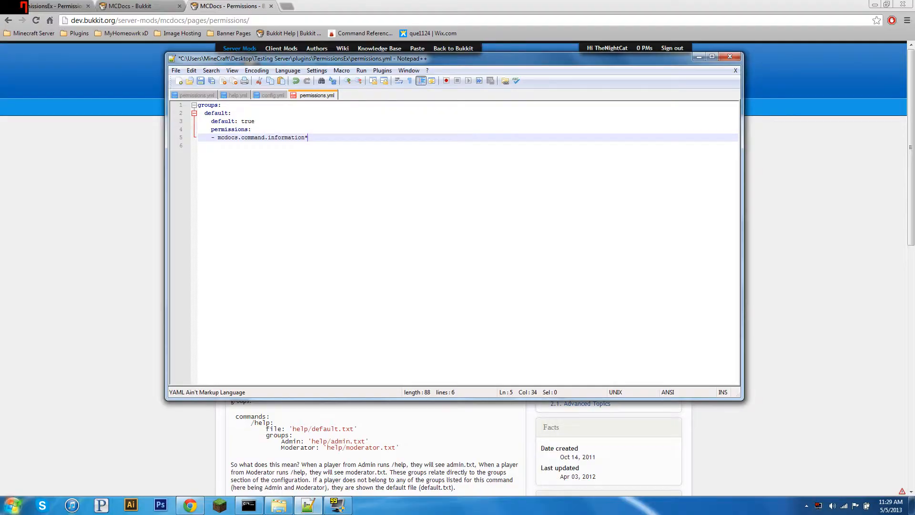
- Add a prefix: "[Run]" line under the default group's permission
{"action": "key", "text": "Backspace"}
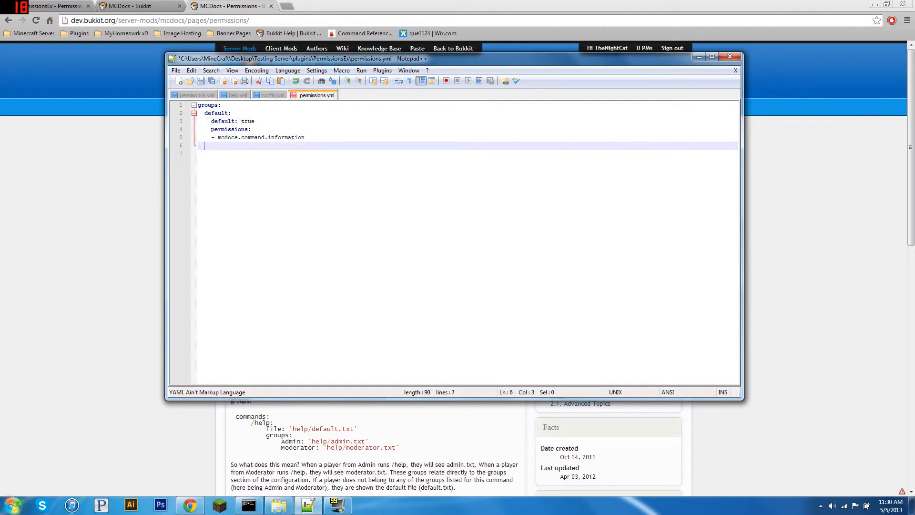
{"action": "type", "text": "prefix: '"}
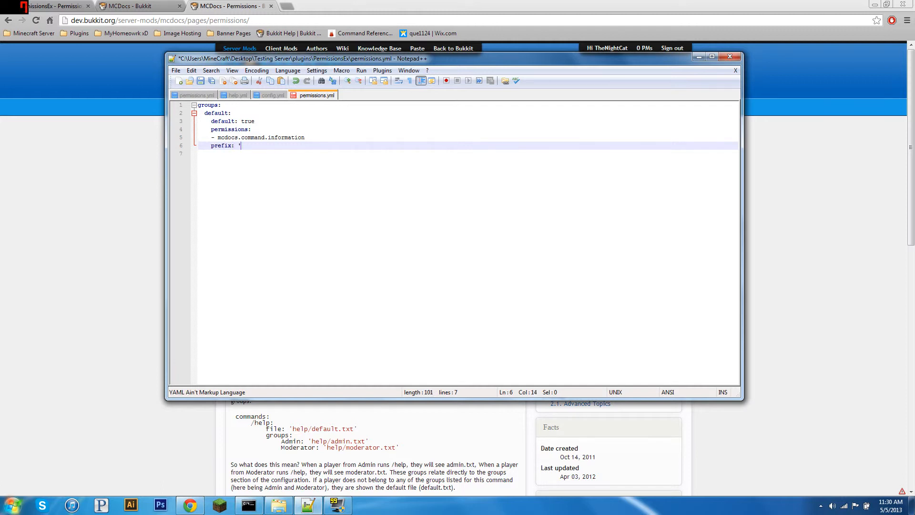
{"action": "type", "text": "[Run]'"}
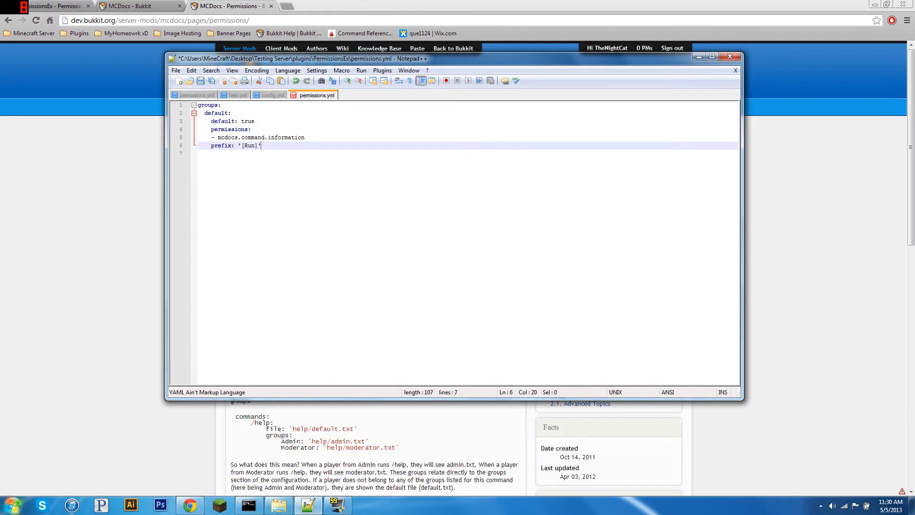